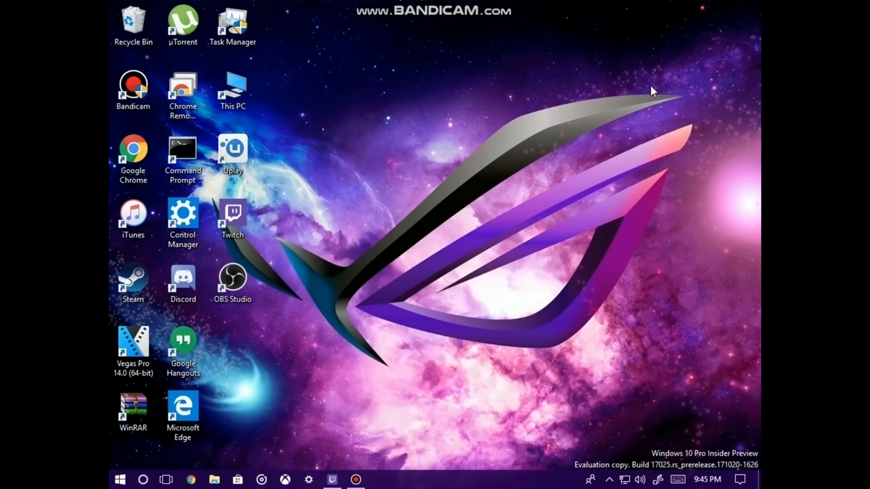
mouse_move(615, 113)
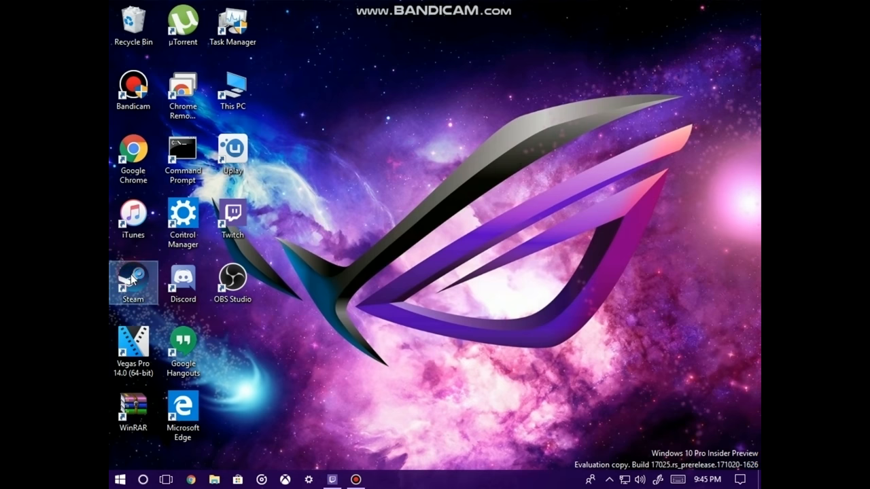
Launch Steam from the desktop and switch from the Library to the Store page
double_click(133, 281)
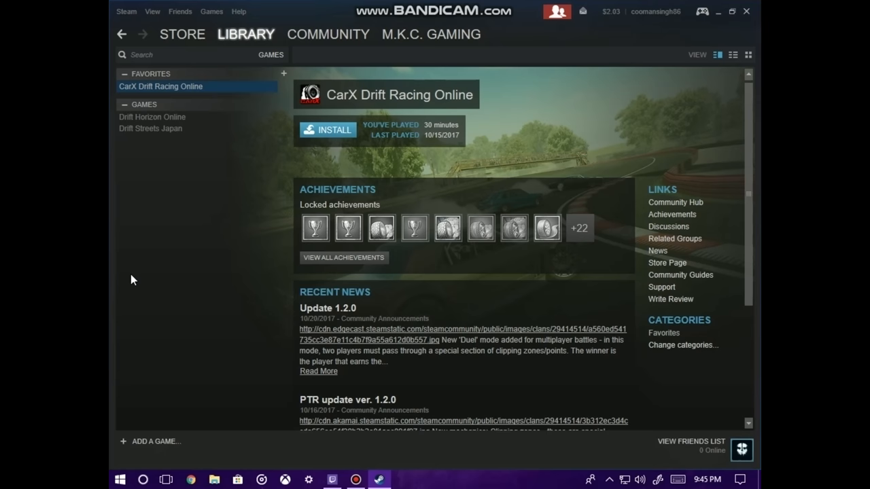
mouse_move(148, 100)
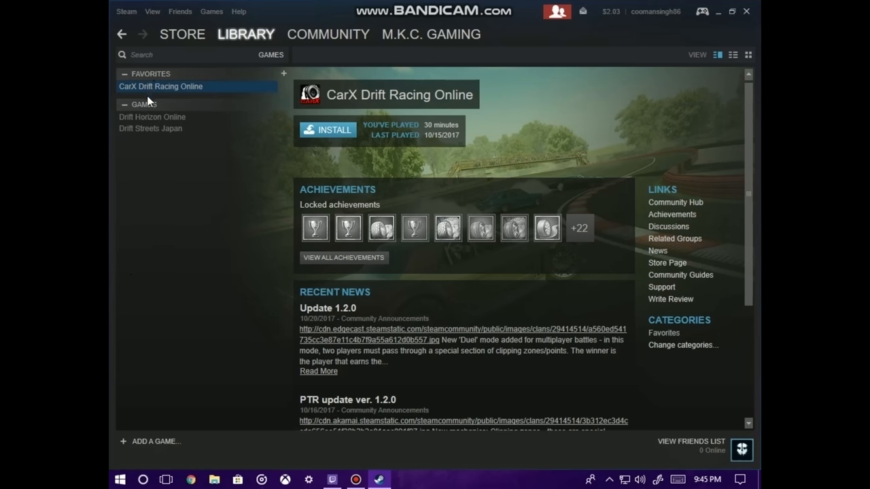
click(183, 34)
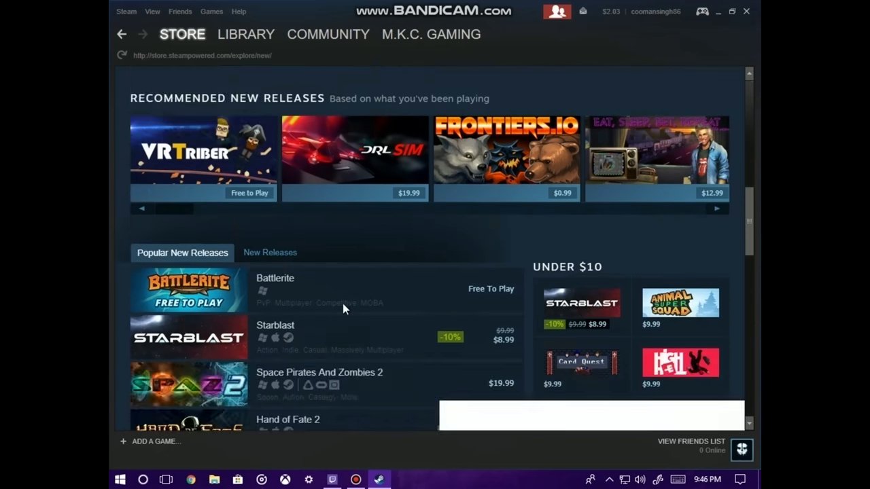
Scroll the Store front page through Midweek Madness offers down to Your Discovery Queue
scroll(up, 3)
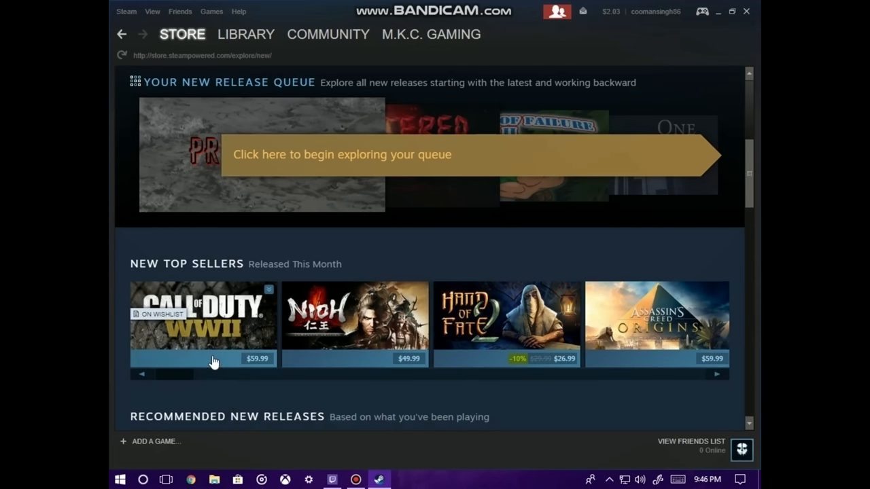
mouse_move(252, 359)
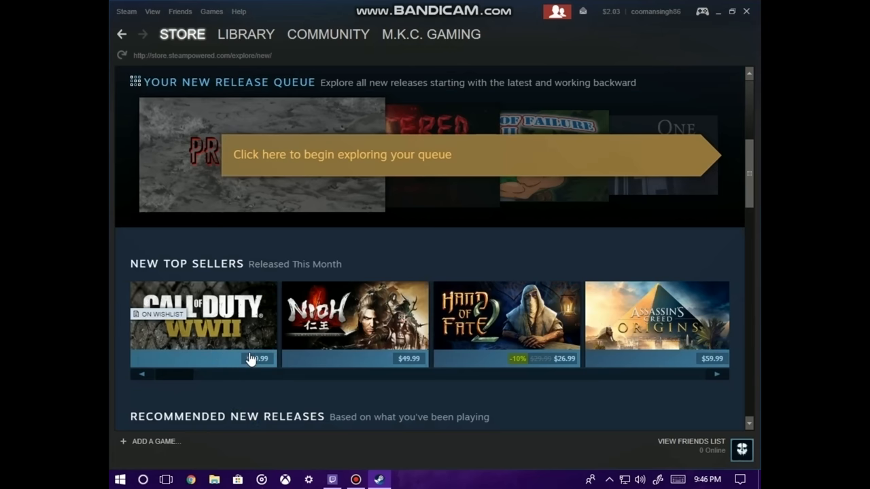
mouse_move(163, 323)
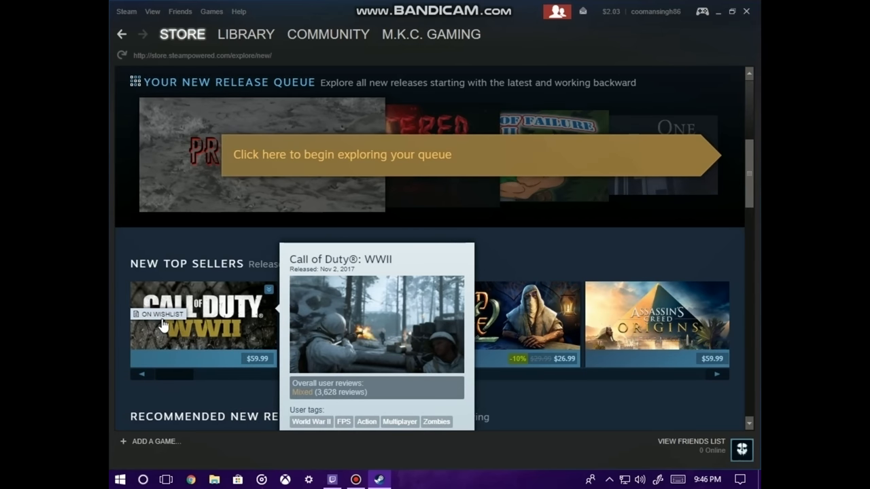
scroll(down, 3)
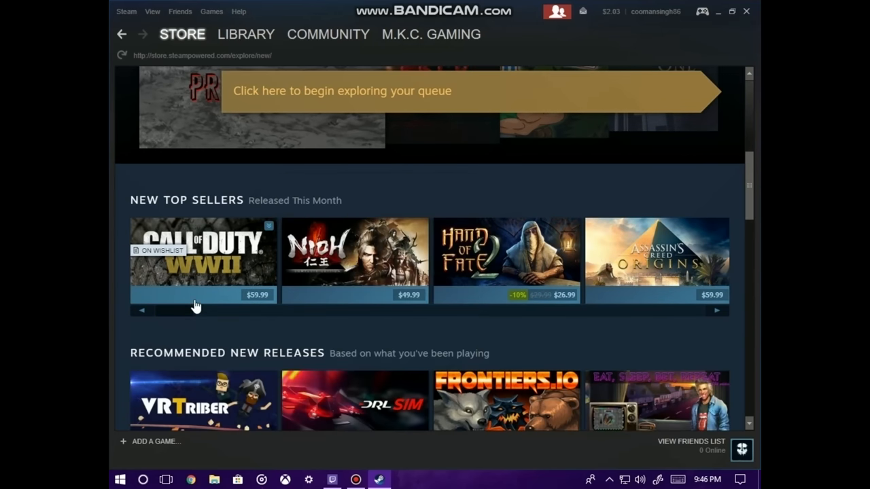
scroll(down, 3)
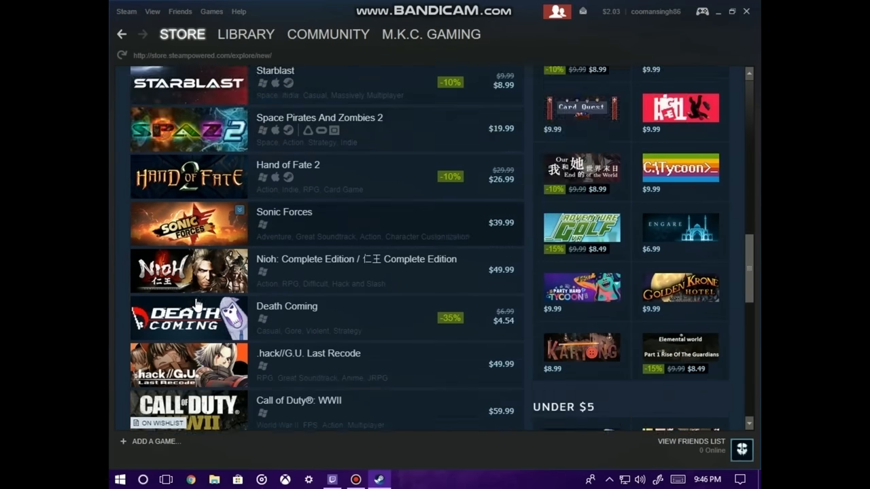
scroll(up, 3)
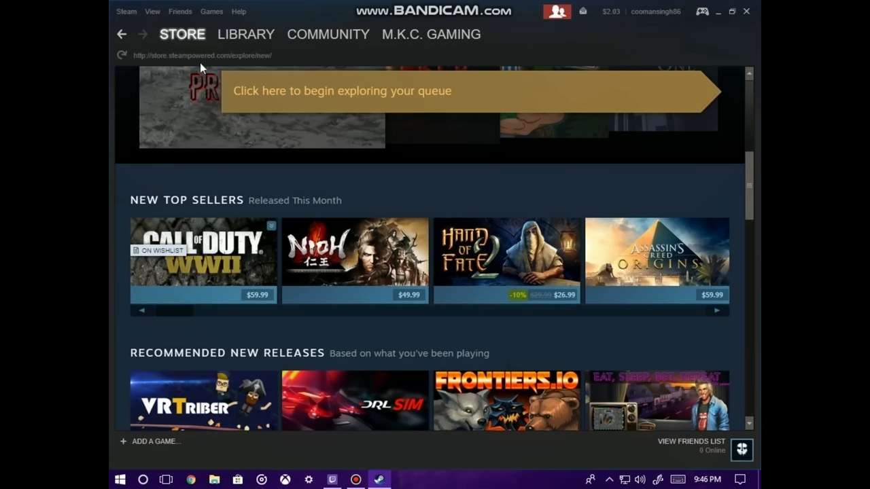
scroll(up, 3)
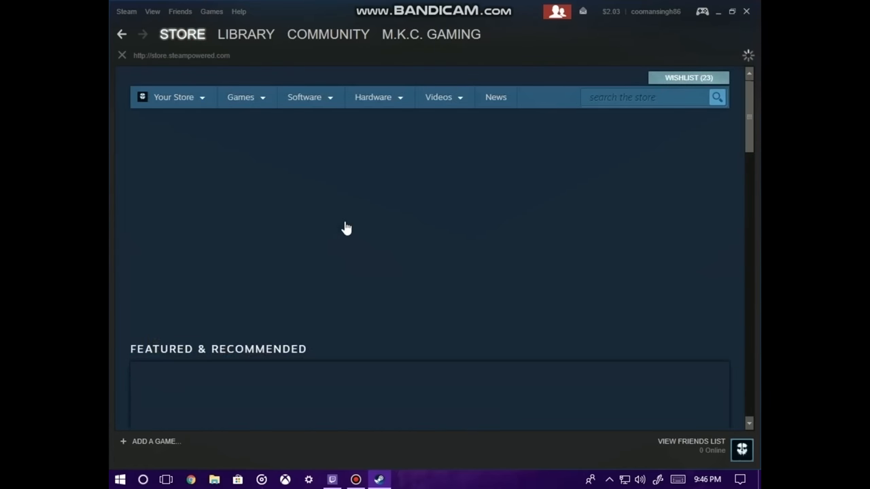
scroll(down, 3)
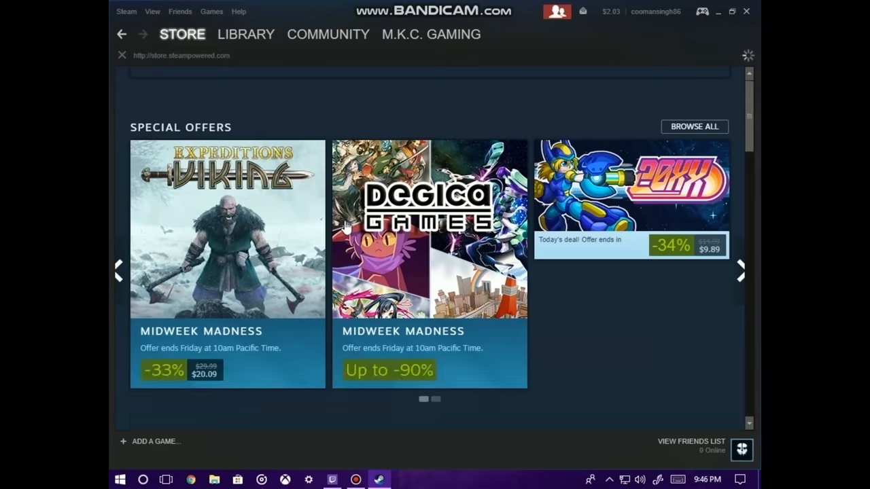
scroll(down, 3)
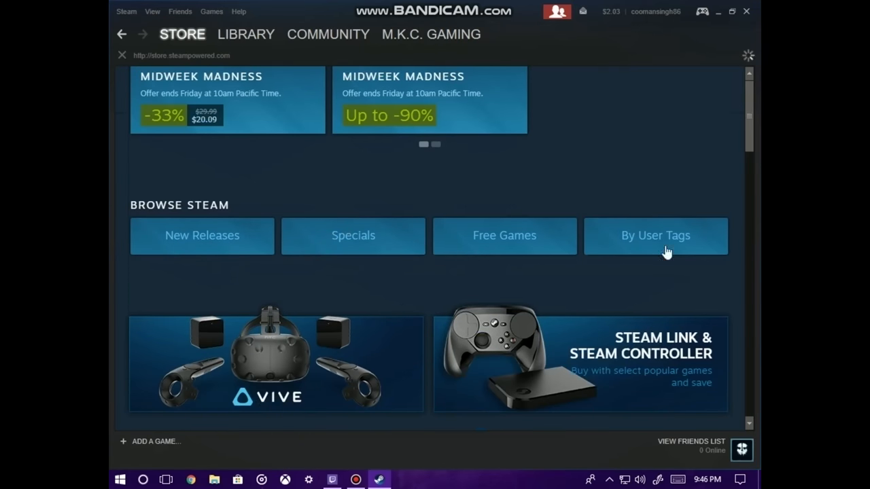
mouse_move(169, 237)
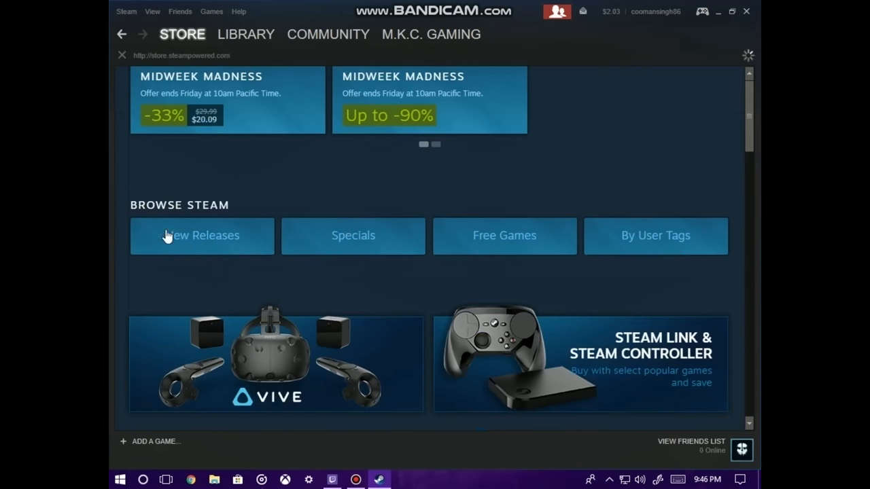
mouse_move(216, 277)
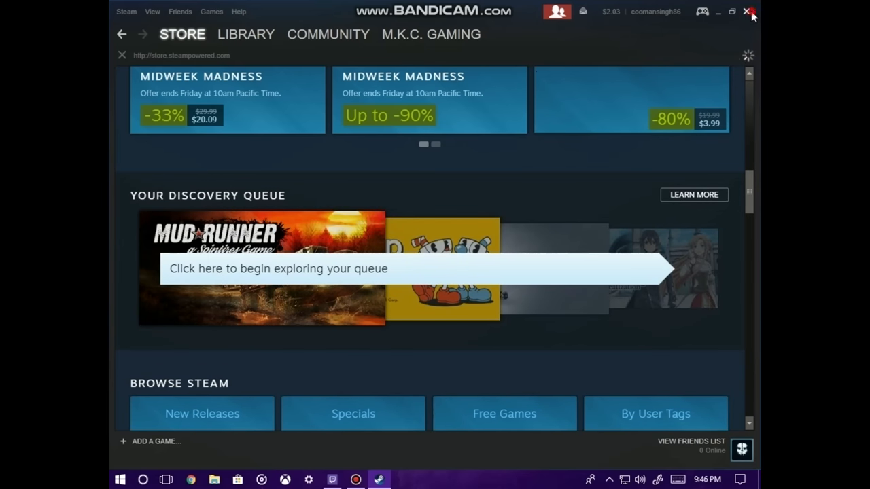
Close Steam and scroll Twitch's Top Games grid back up to the Welcome back home page
click(751, 11)
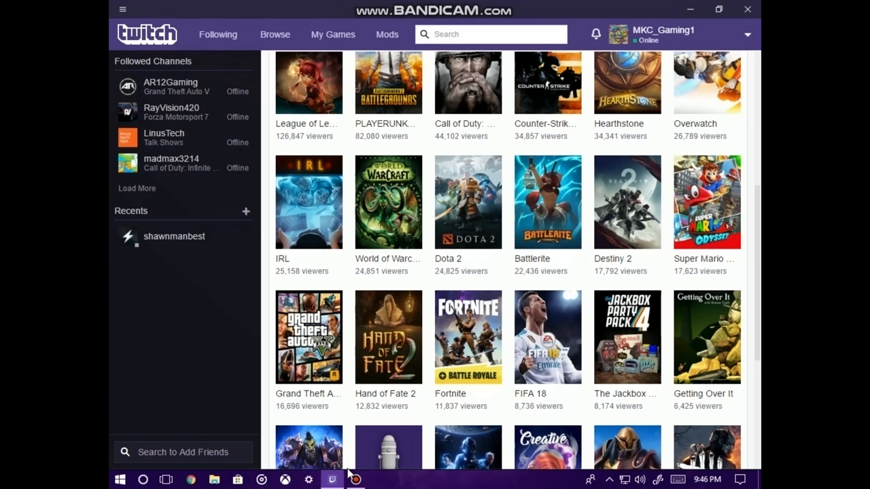
scroll(up, 3)
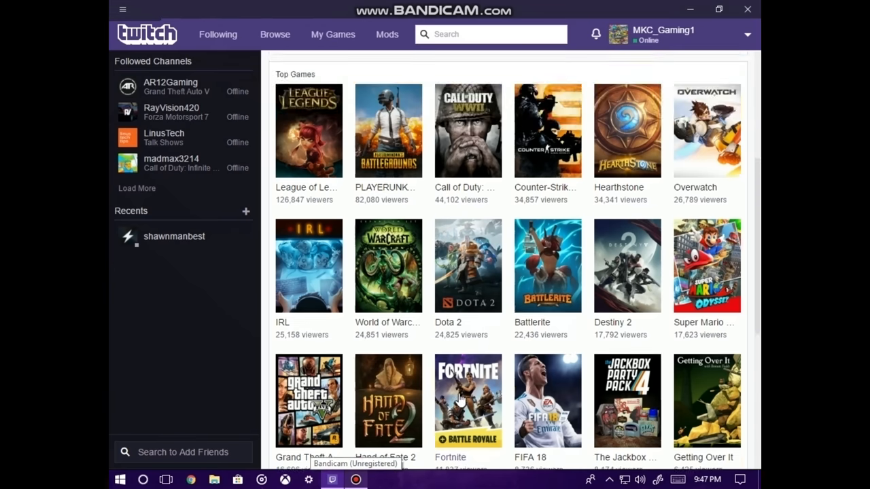
scroll(up, 3)
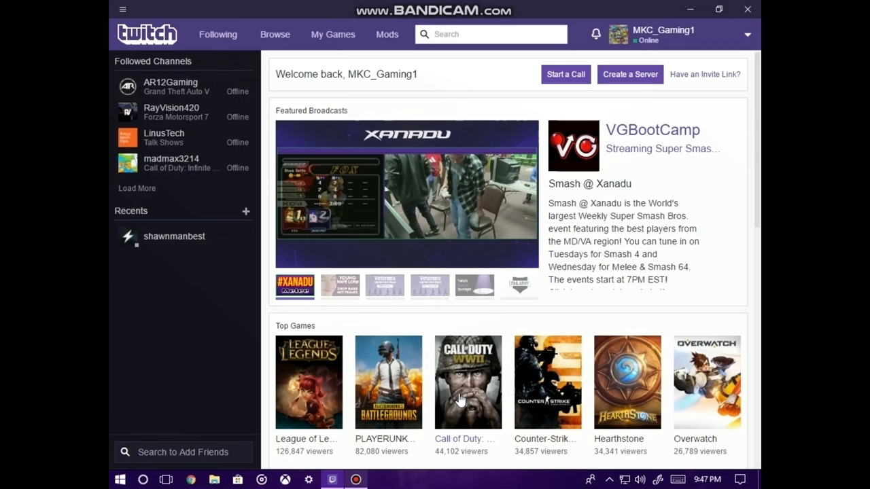
mouse_move(737, 26)
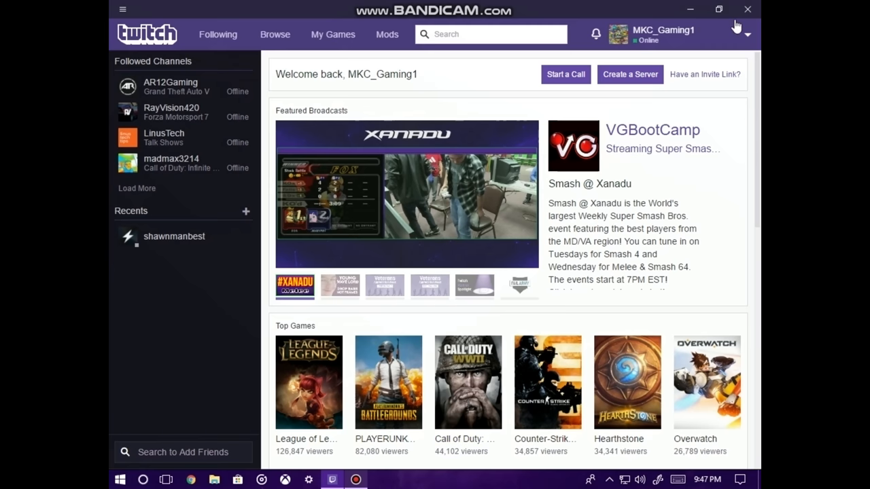
mouse_move(560, 231)
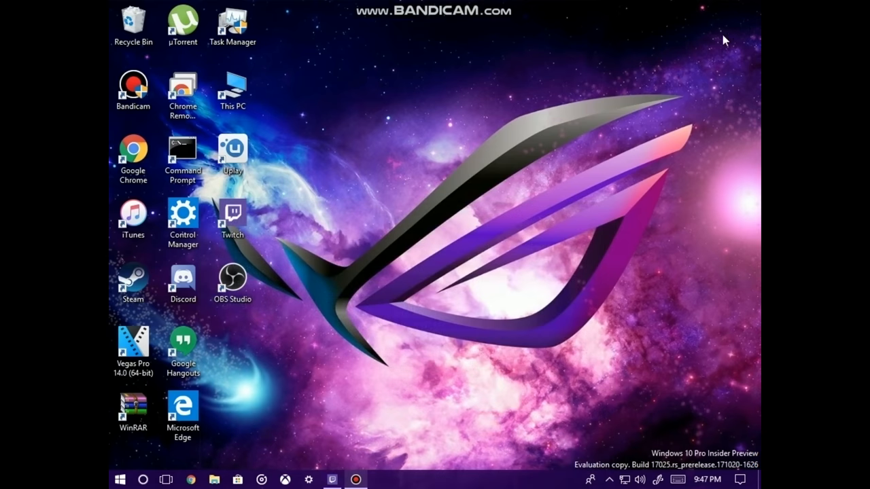
mouse_move(411, 286)
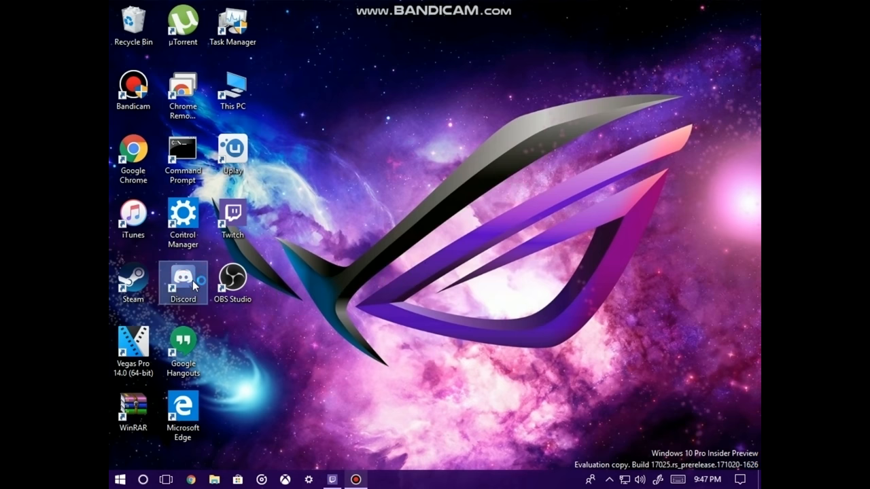
mouse_move(182, 282)
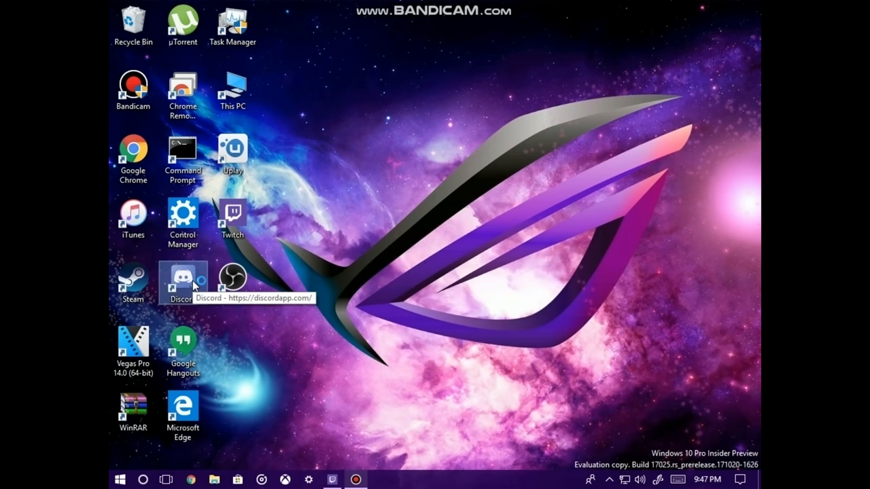
Launch Discord and start adding a server to get the create-or-join prompt
double_click(182, 277)
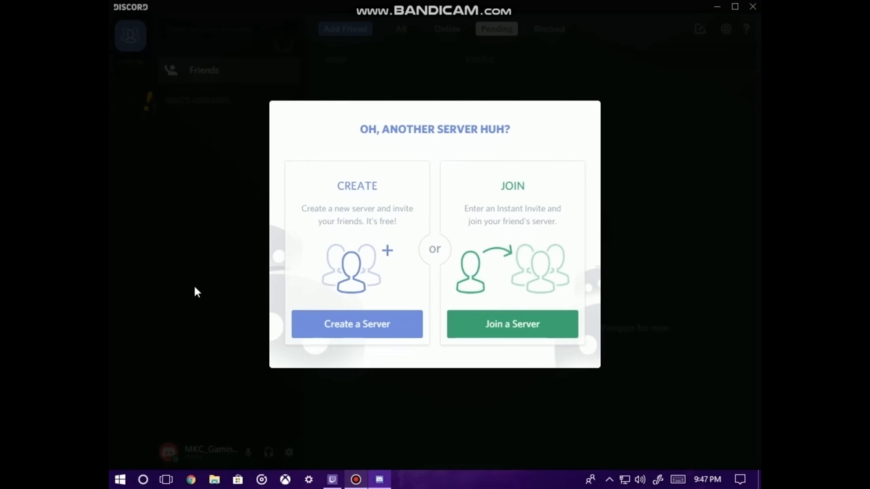
mouse_move(720, 276)
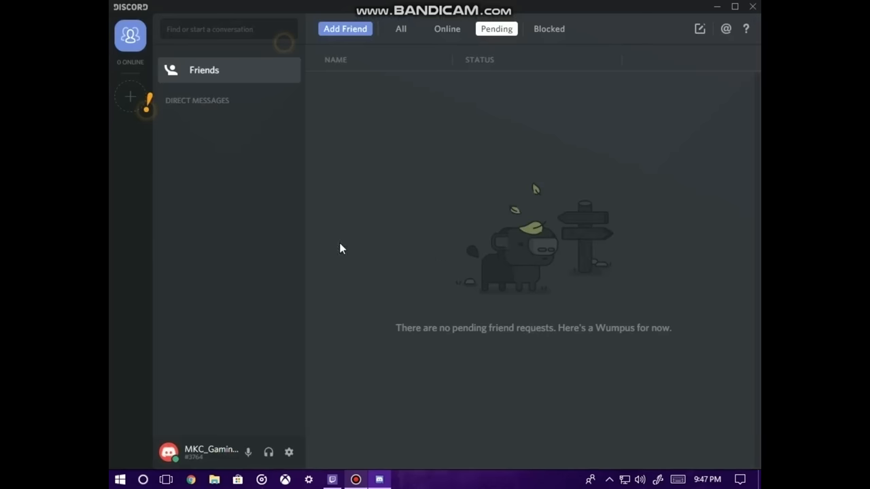
mouse_move(129, 98)
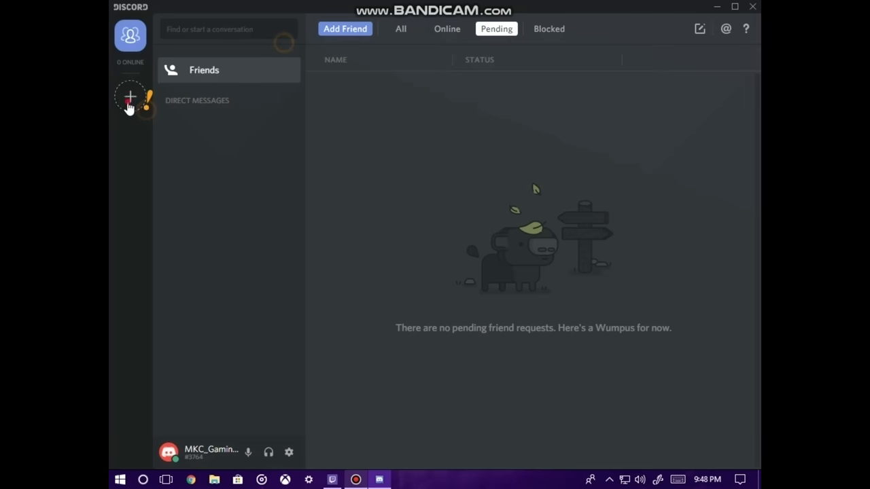
click(129, 98)
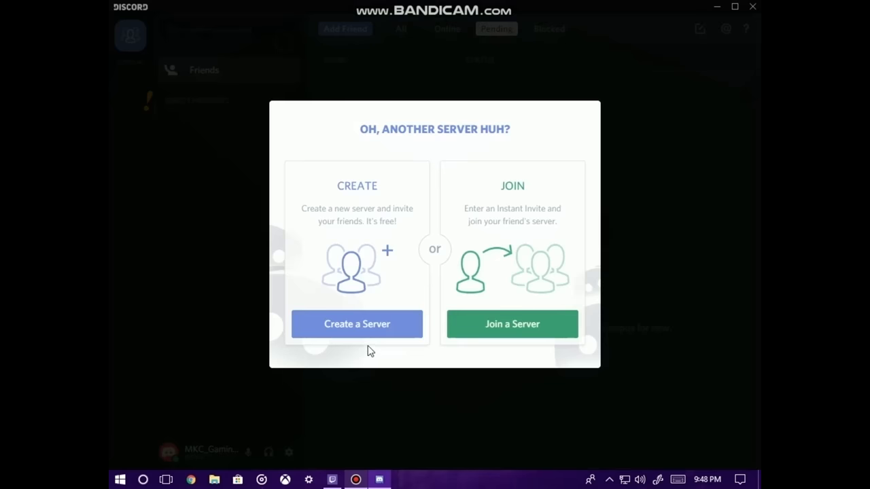
mouse_move(619, 391)
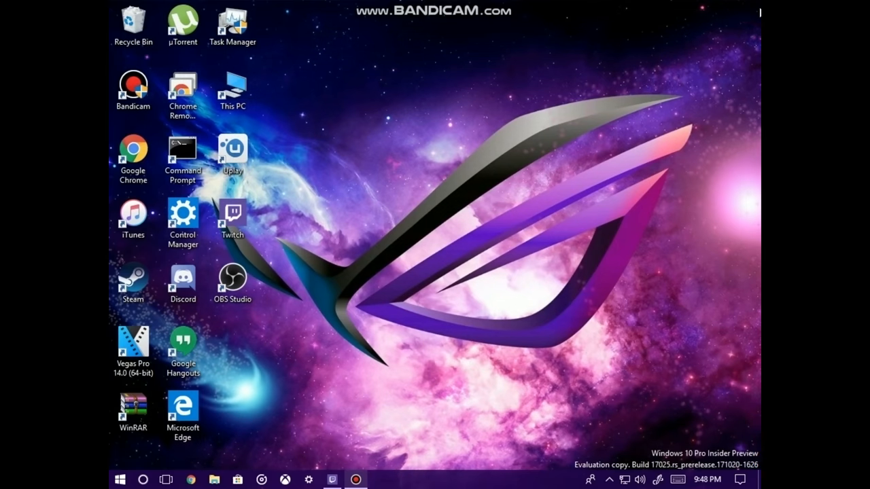
mouse_move(546, 140)
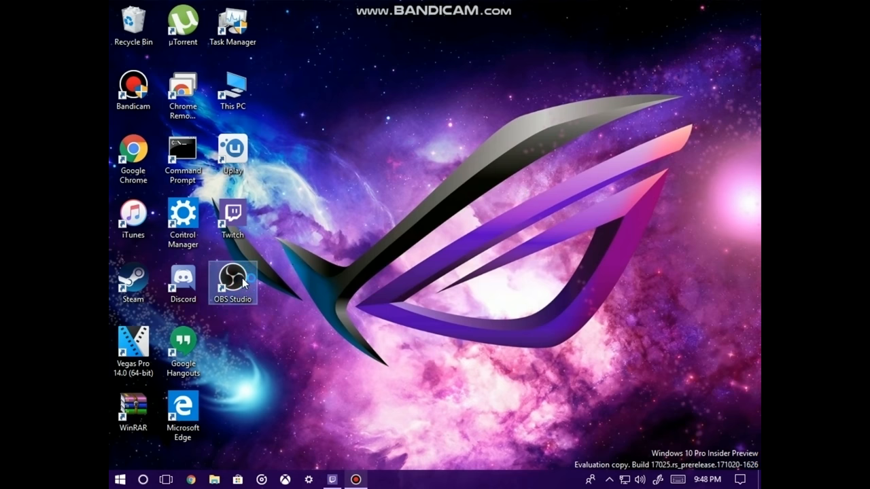
double_click(232, 278)
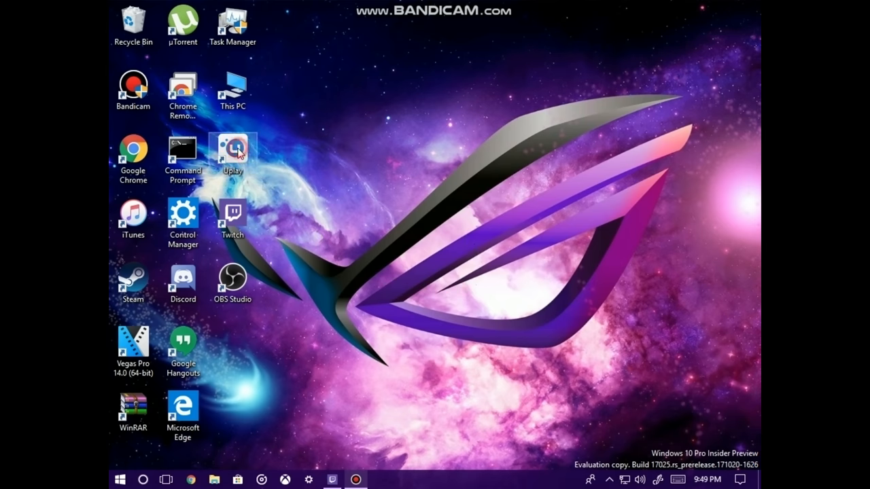
mouse_move(236, 149)
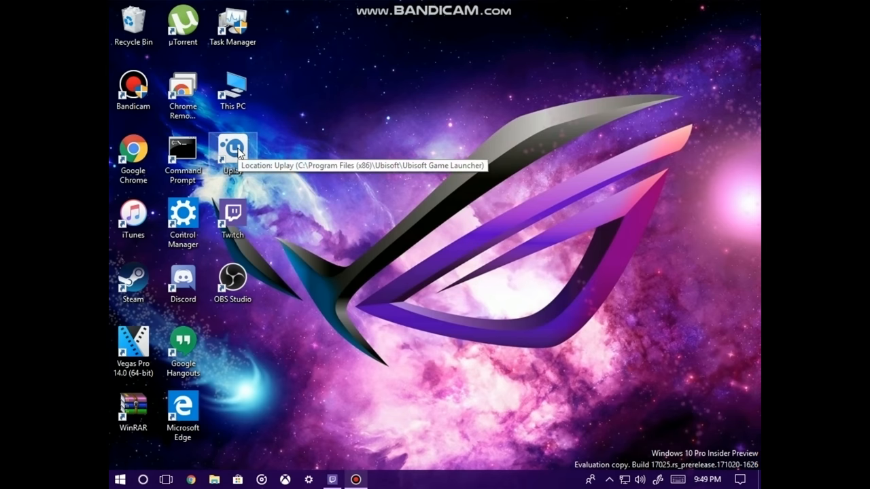
mouse_move(239, 154)
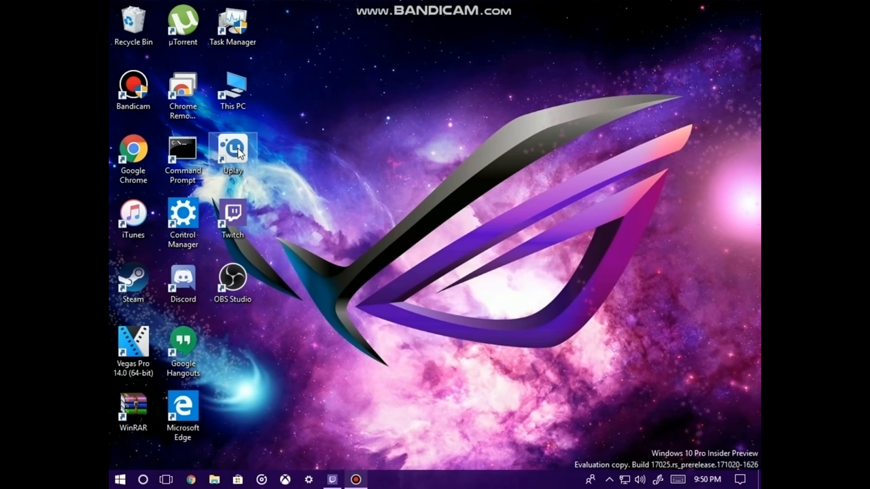
Launch Uplay from its desktop shortcut onto the News page with the For Honor banner
double_click(233, 151)
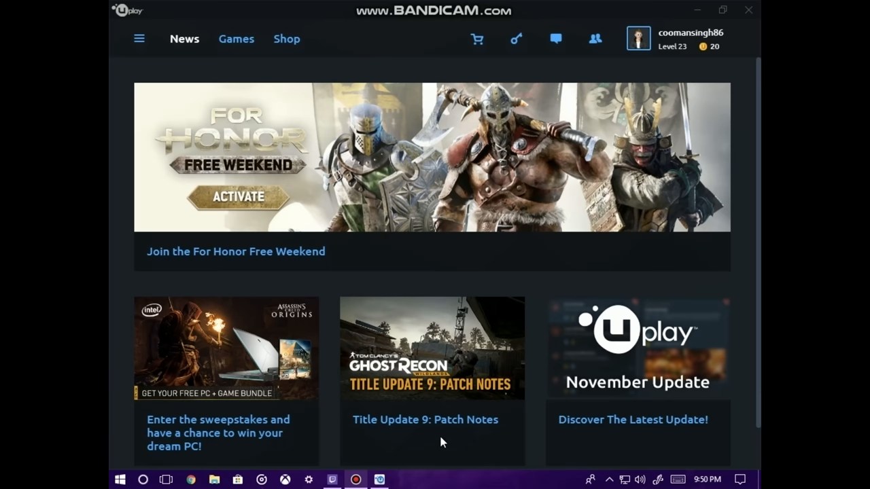
mouse_move(313, 133)
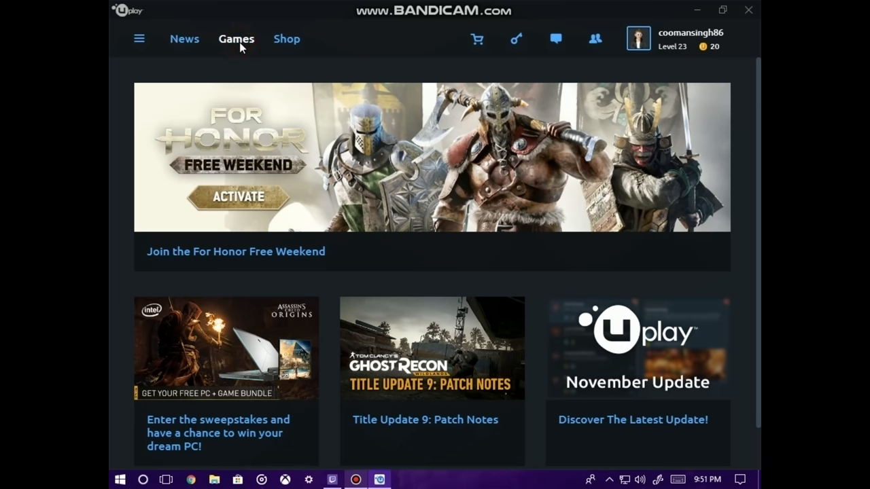
View Uplay's Games library, scrolling through My Games and Free Games
click(237, 38)
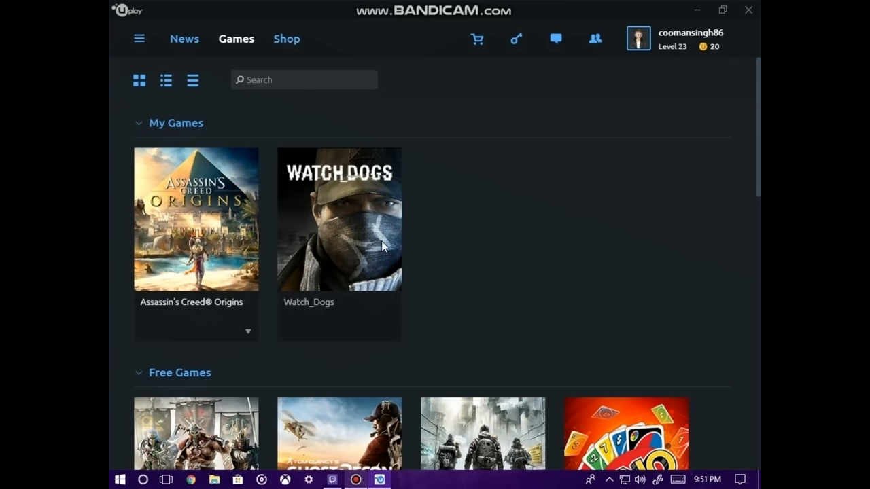
scroll(down, 3)
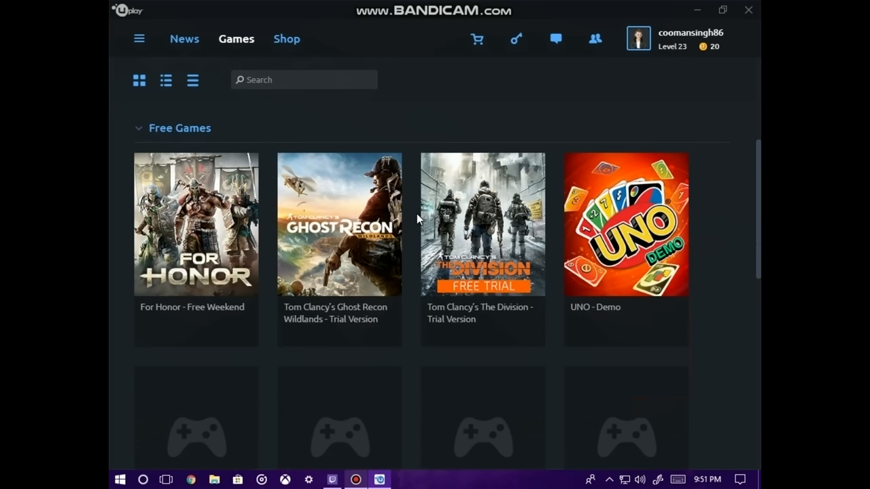
scroll(down, 3)
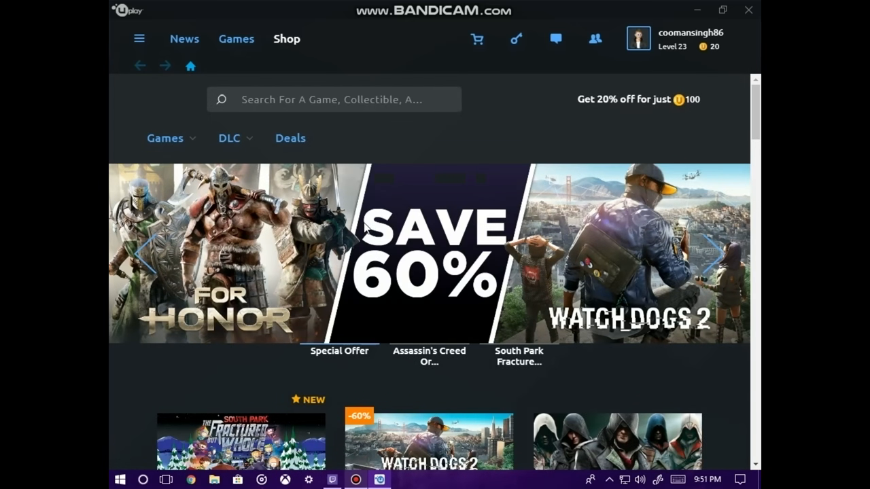
scroll(down, 3)
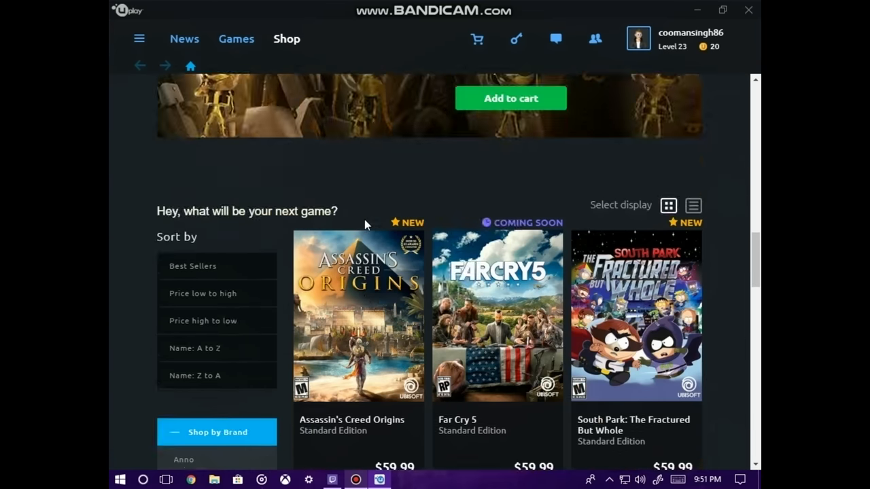
scroll(down, 3)
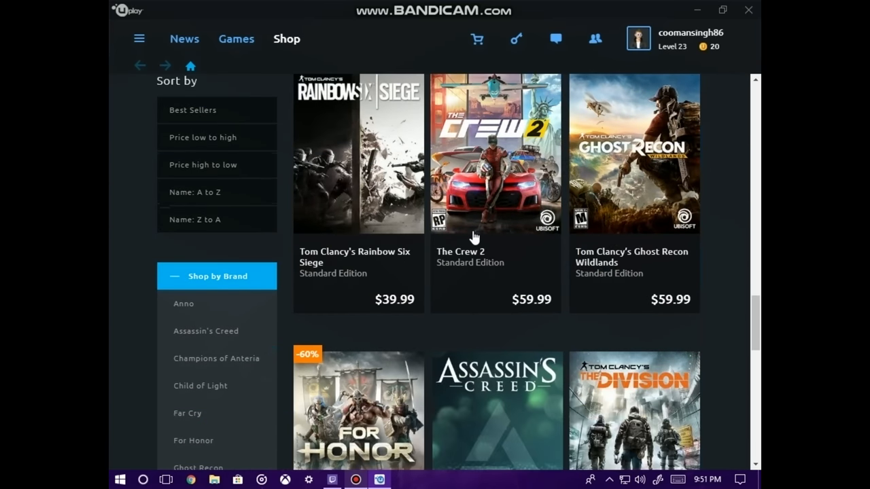
scroll(down, 3)
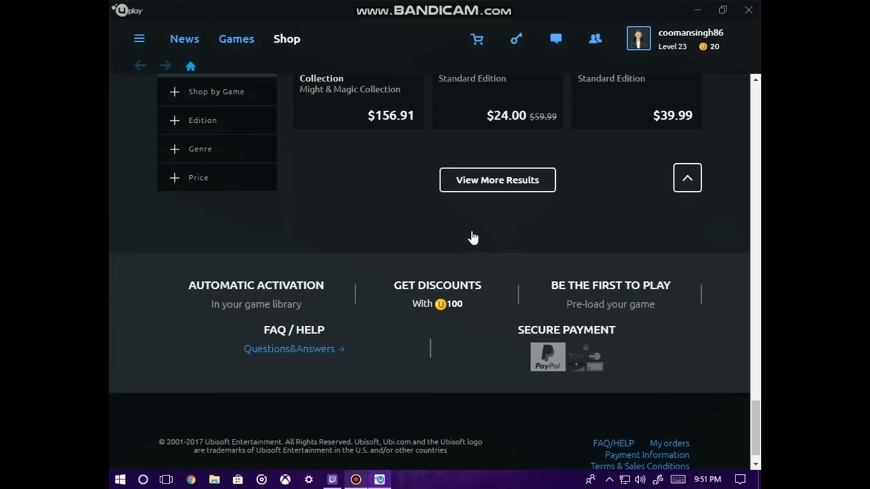
scroll(down, 3)
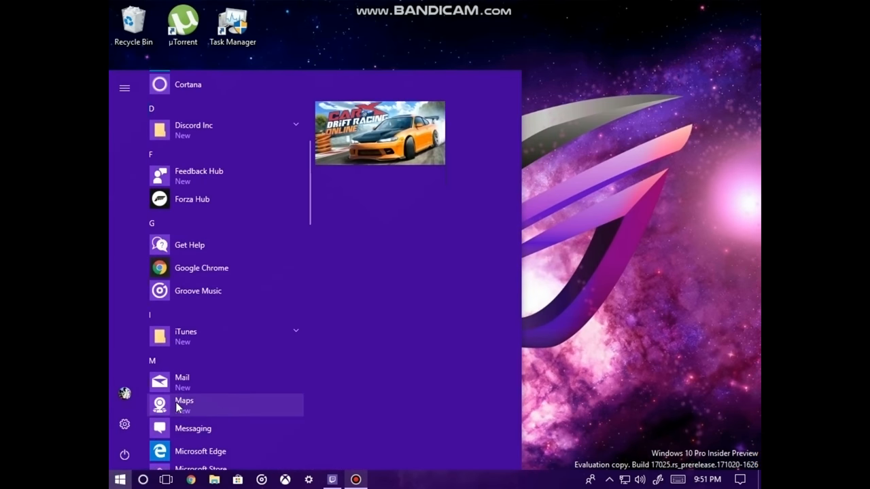
Scroll the Start app list to P and launch Pin Steam
scroll(down, 3)
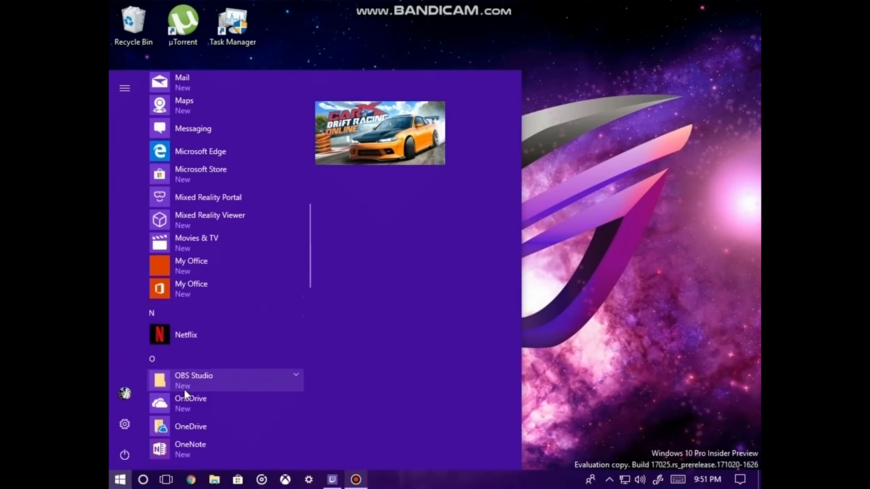
scroll(down, 3)
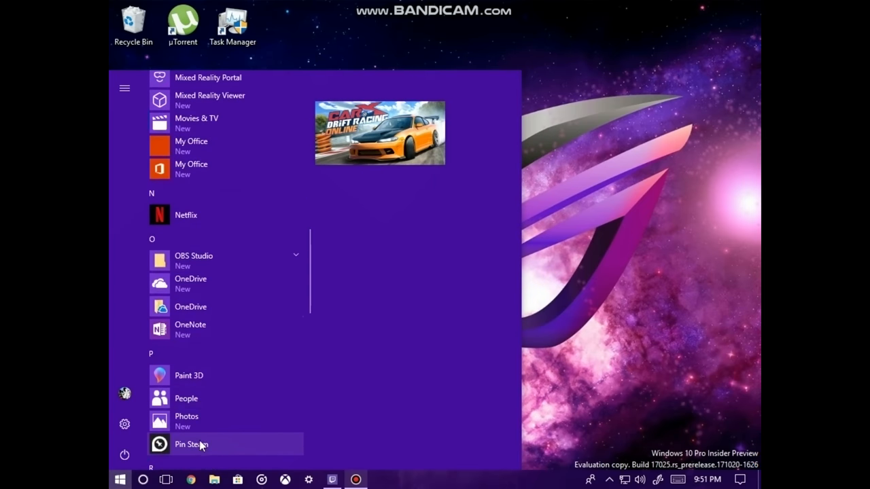
mouse_move(482, 311)
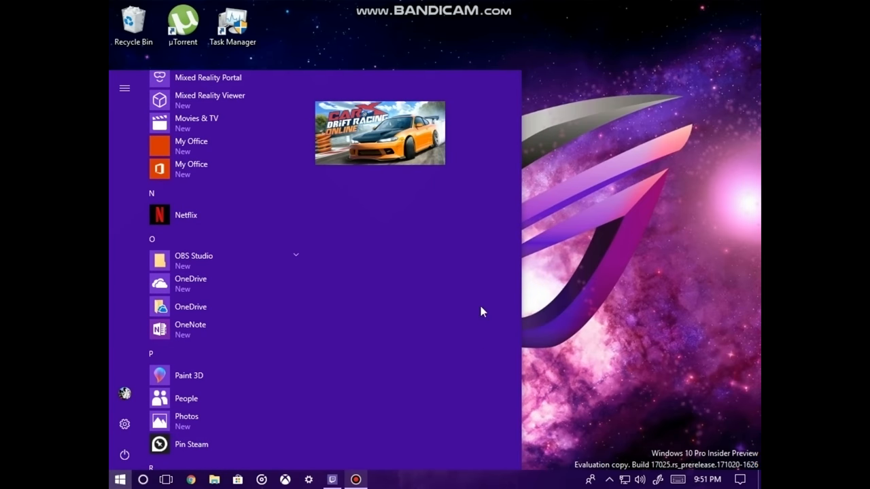
click(190, 443)
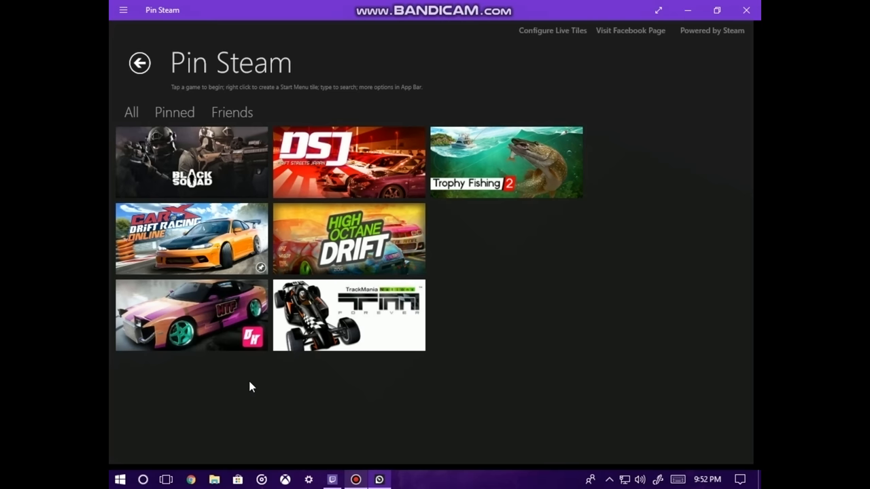
mouse_move(238, 429)
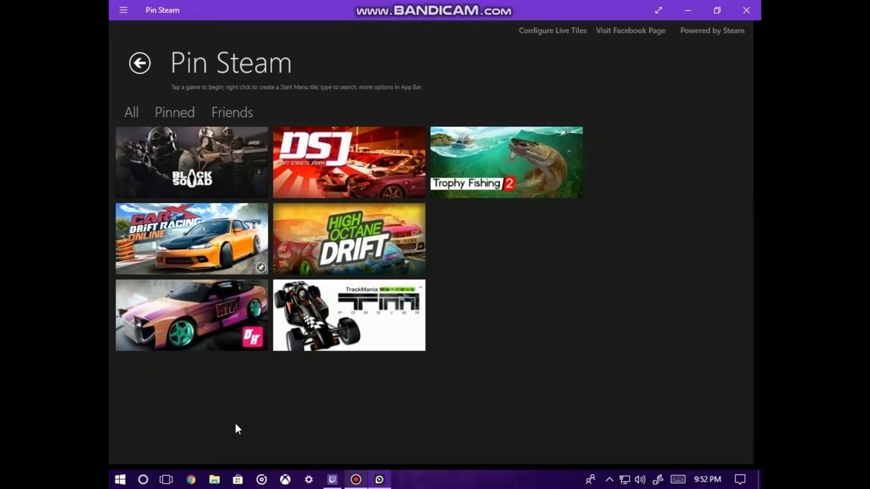
mouse_move(202, 340)
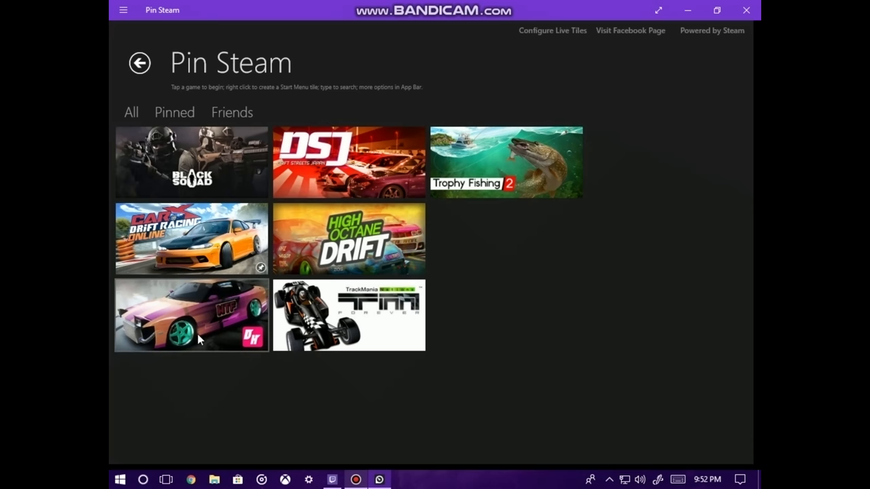
Quick Pin the pink drift car game's tile to Start and confirm with Yes
right_click(191, 316)
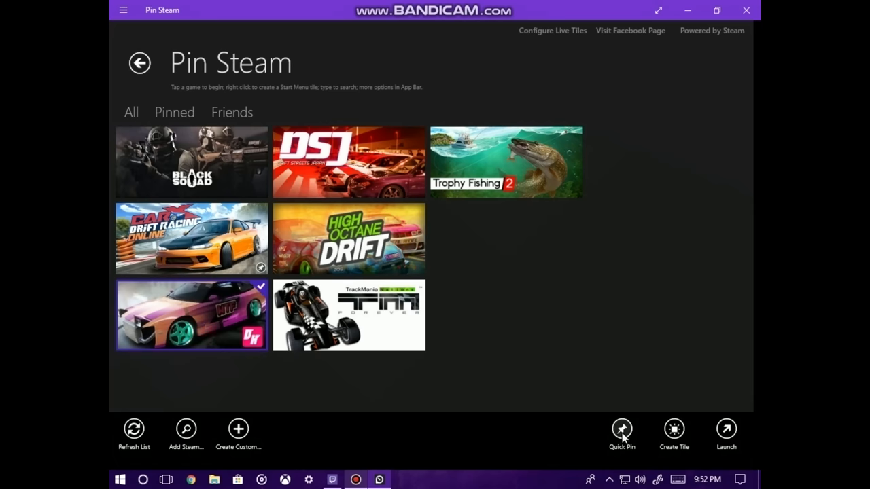
click(622, 429)
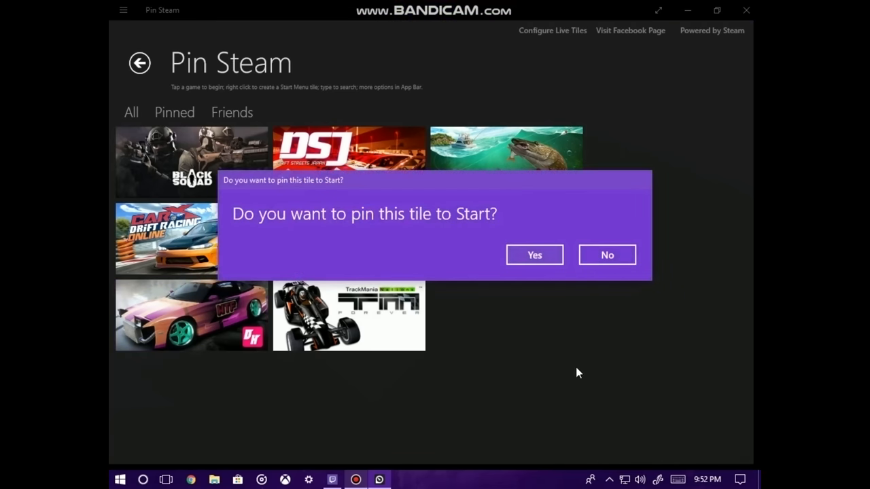
mouse_move(344, 245)
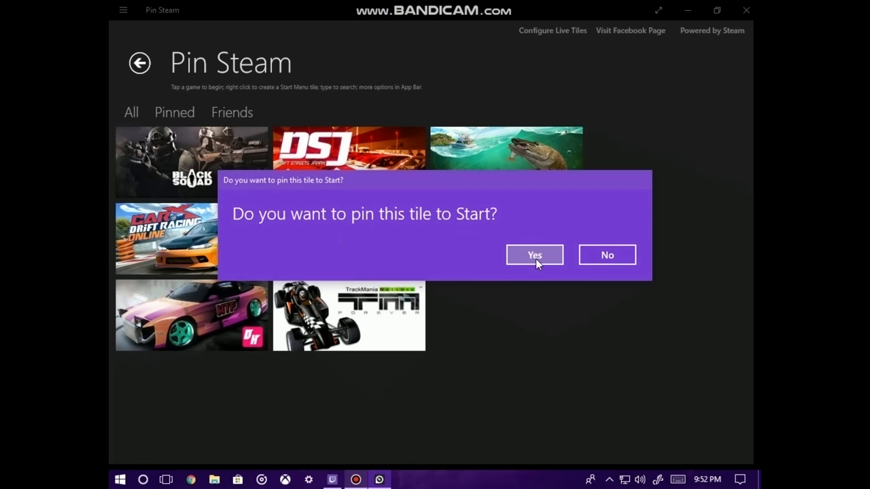
click(534, 255)
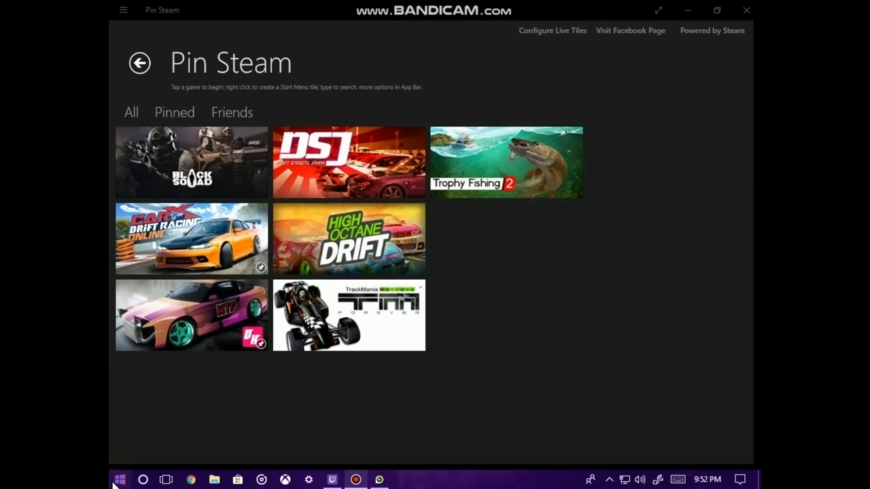
click(119, 479)
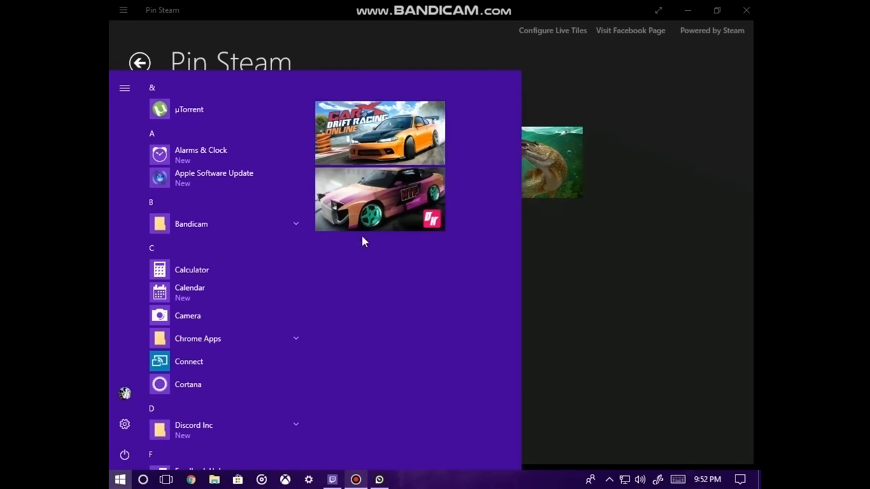
mouse_move(400, 198)
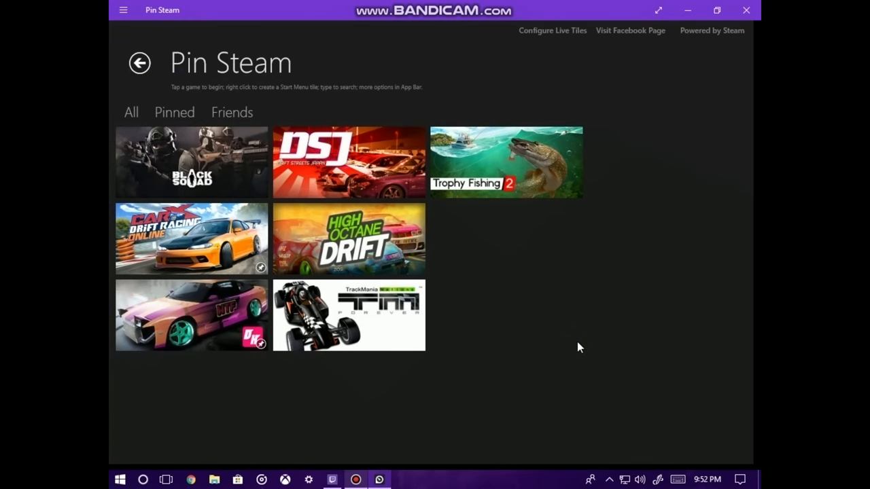
mouse_move(746, 10)
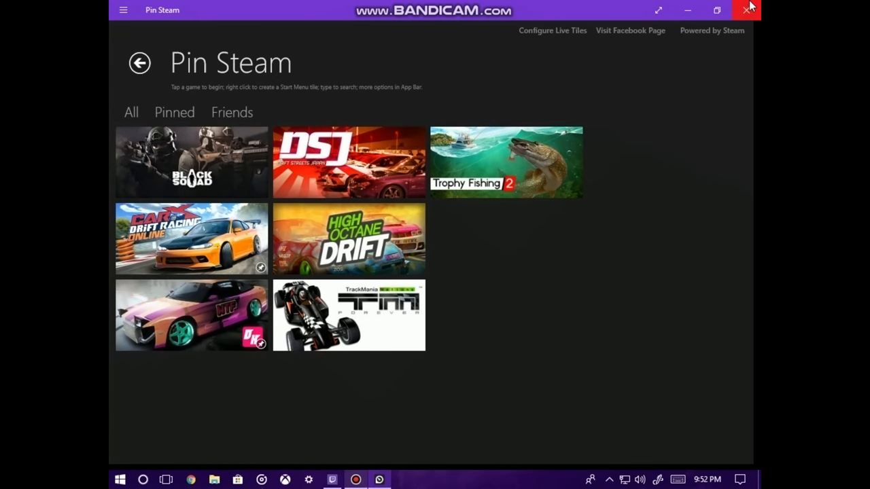